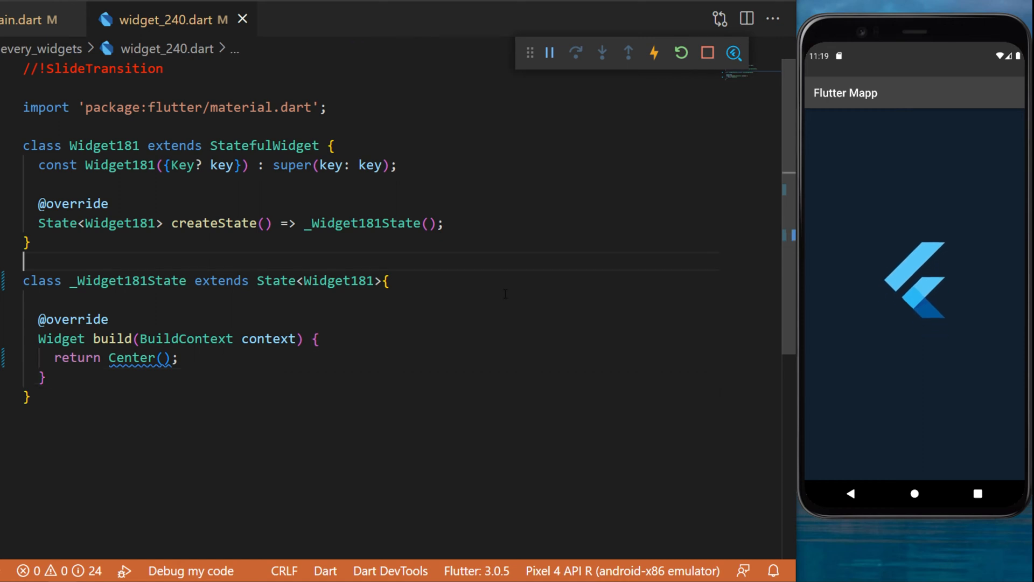
Mix SingleTickerProviderStateMixin into _Widget181State and declare a 2-second _controller with vsync: this.
{"action": "type", "text": "with SingleTickerProviderStateMixin {"}
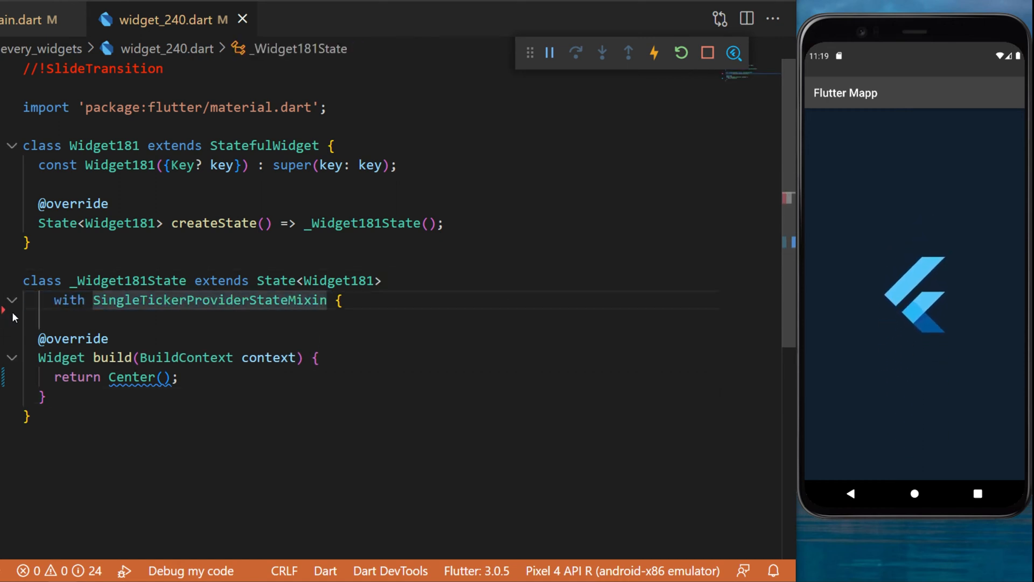
{"action": "triple_click", "coordinate": [189, 301]}
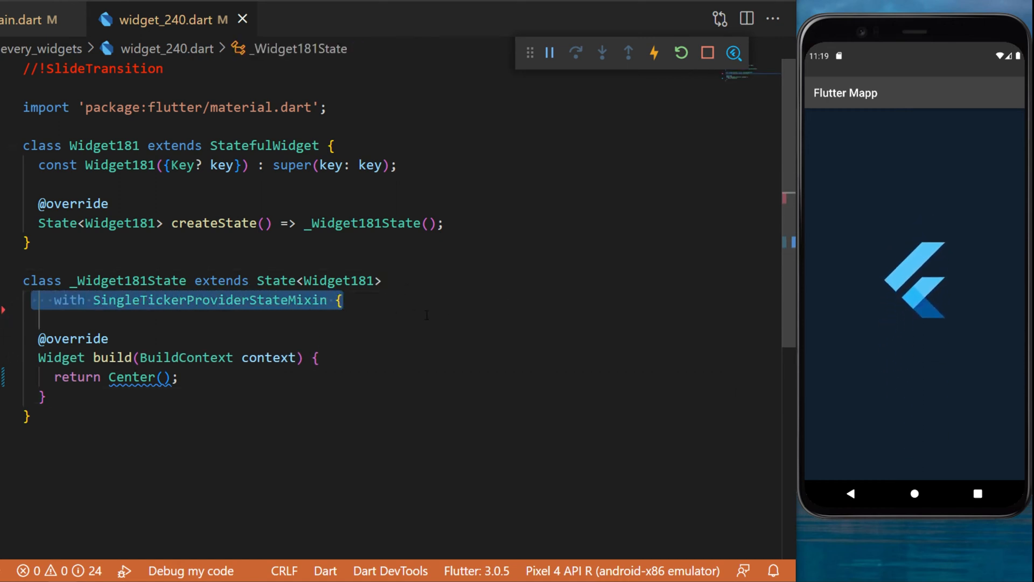
{"action": "type", "text": "late final AnimationController _controller = AnimationController();"}
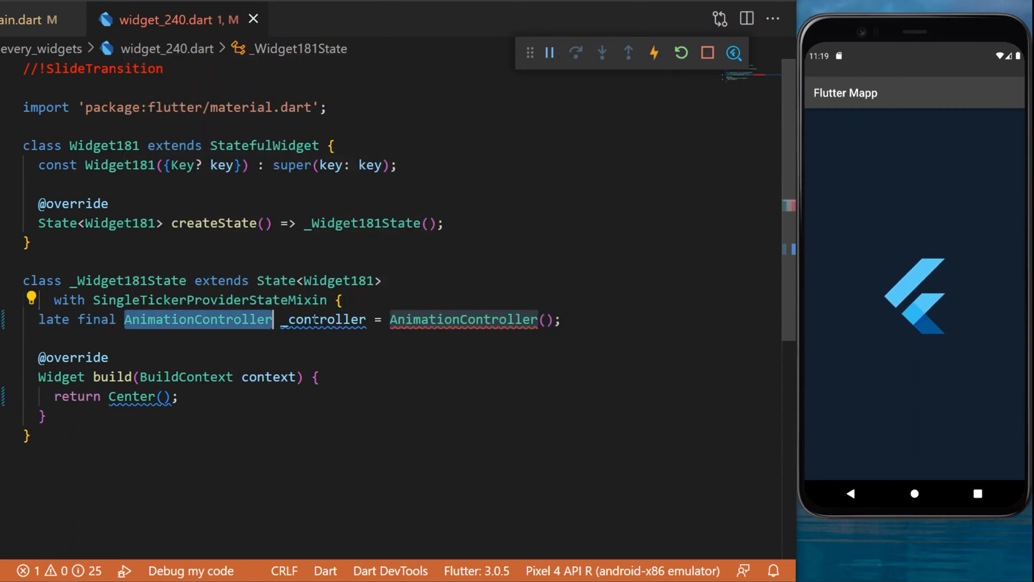
{"action": "type", "text": "duration: const Duration(seconds: 2),"}
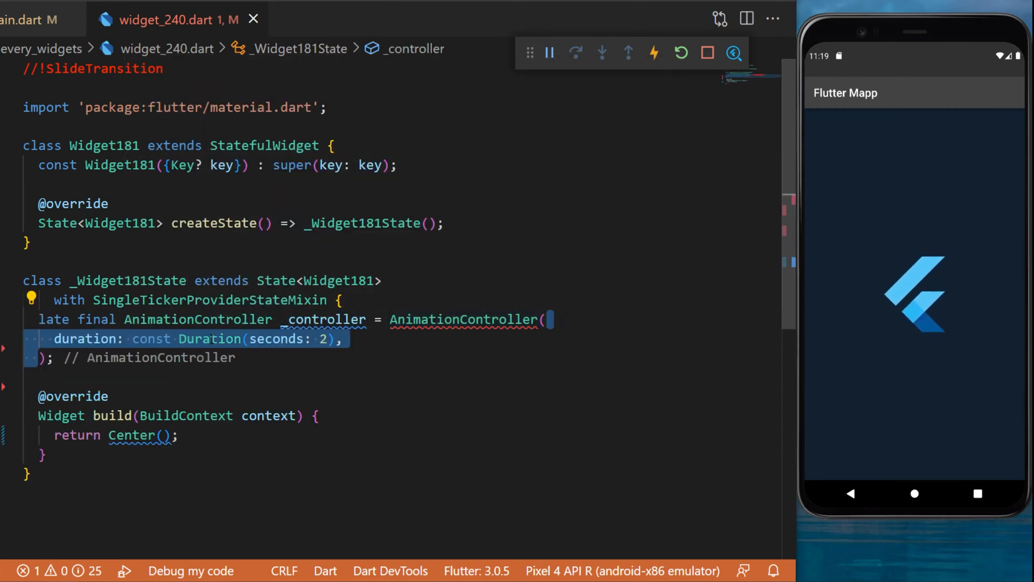
{"action": "type", "text": "vsync: this,"}
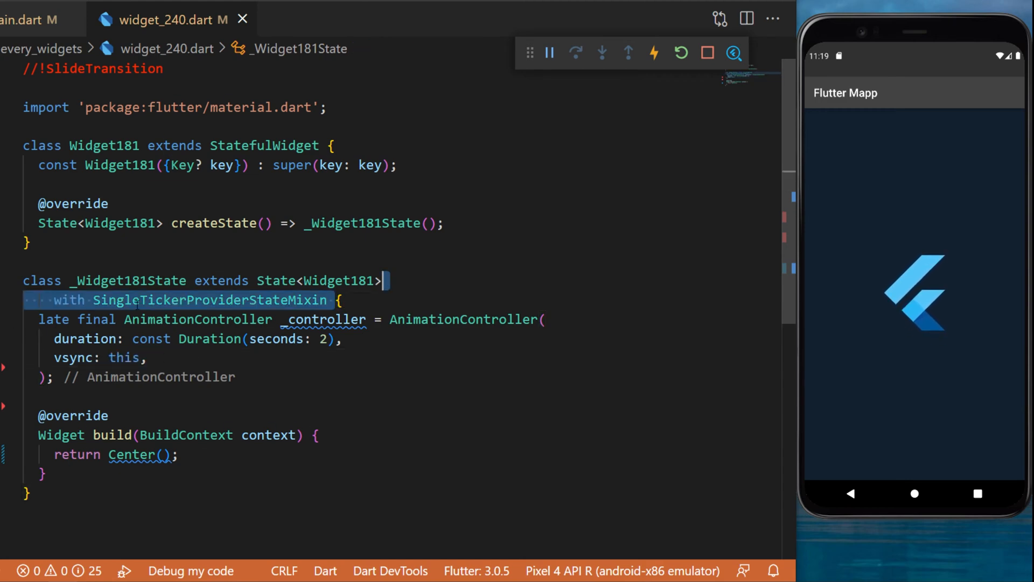
Append ..repeat(reverse: true) to _controller and declare _offsetAnimation as Tween<Offset>().animate().
{"action": "scroll", "scroll_direction": "down", "scroll_amount": 3}
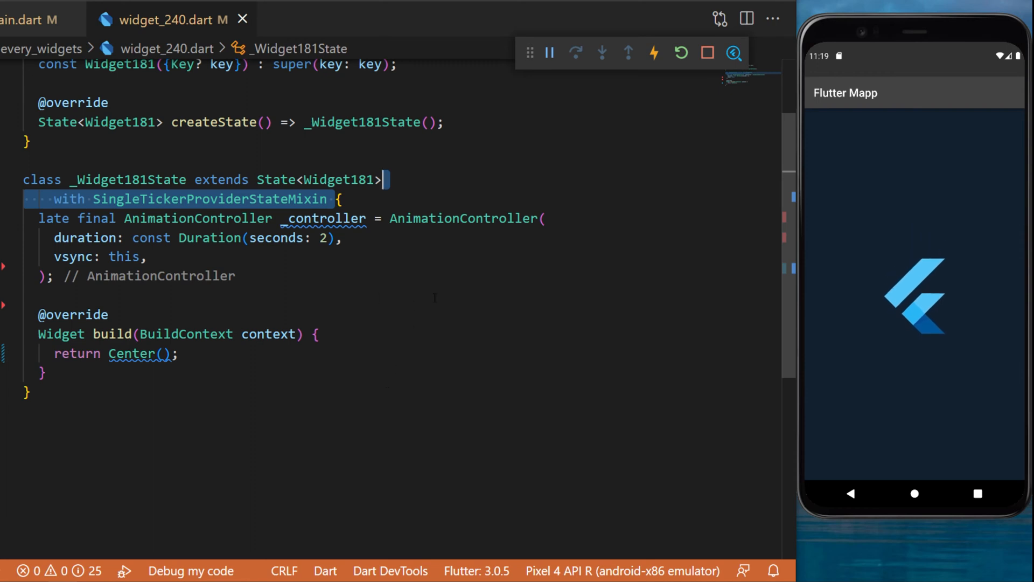
{"action": "type", "text": "..repeat(reverse: true)"}
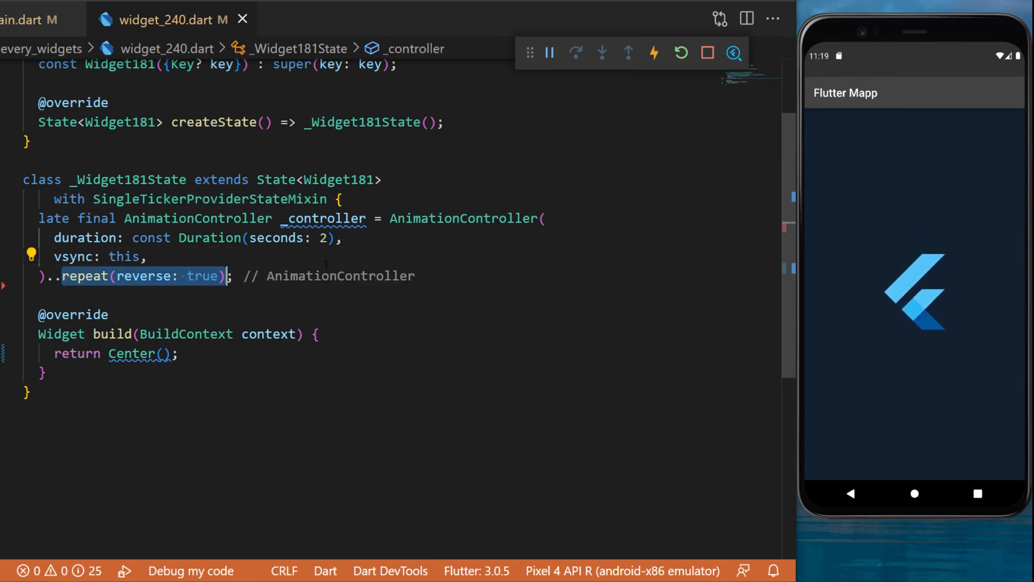
{"action": "type", "text": "late final Animation<Offset> _offsetAnimation = Tween<Offset>().animate();"}
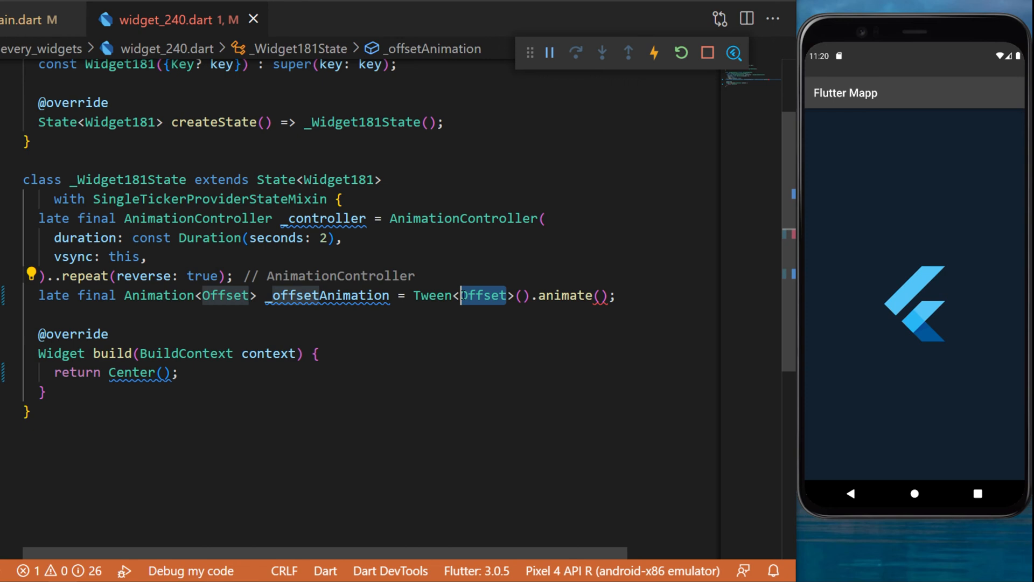
Tween the offset from Offset.zero to Offset(0, 1.5) via CurvedAnimation on _controller with Curves.elasticIn.
{"action": "type", "text": "begin: Offset.zero,"}
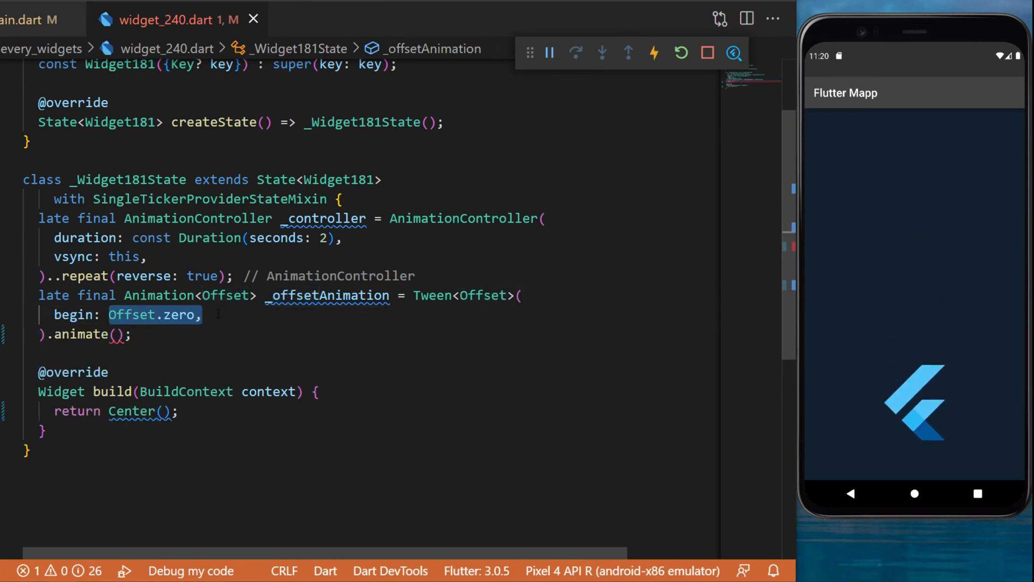
{"action": "type", "text": "end: const Offset(0, 1.5),"}
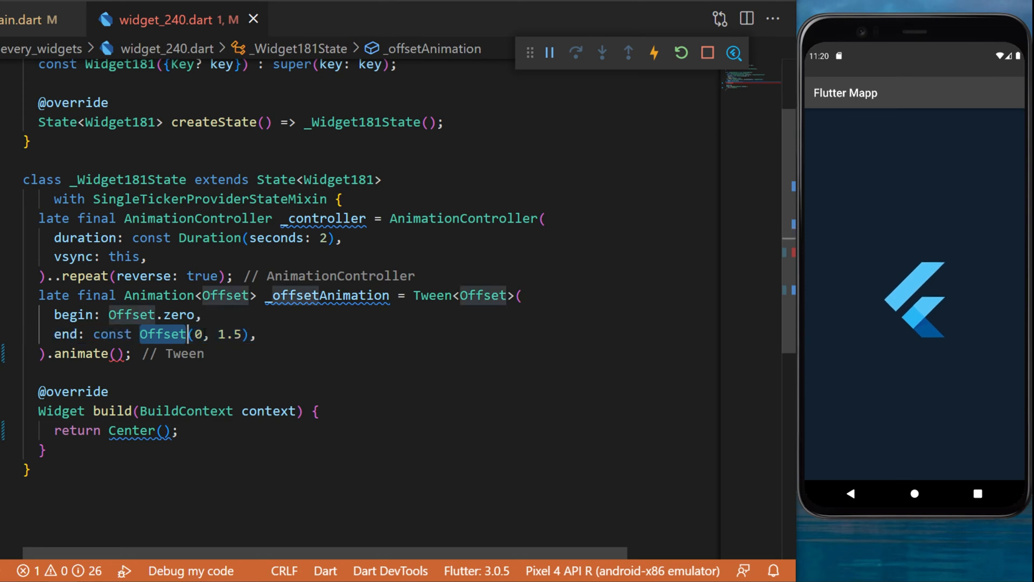
{"action": "type", "text": "CurvedAnimation(),"}
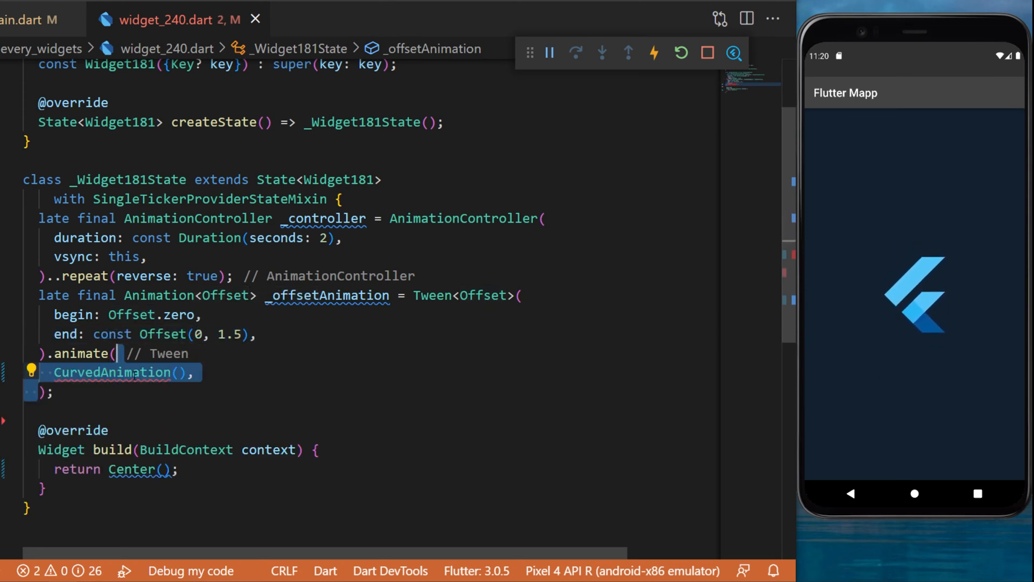
{"action": "type", "text": "parent: _controller,"}
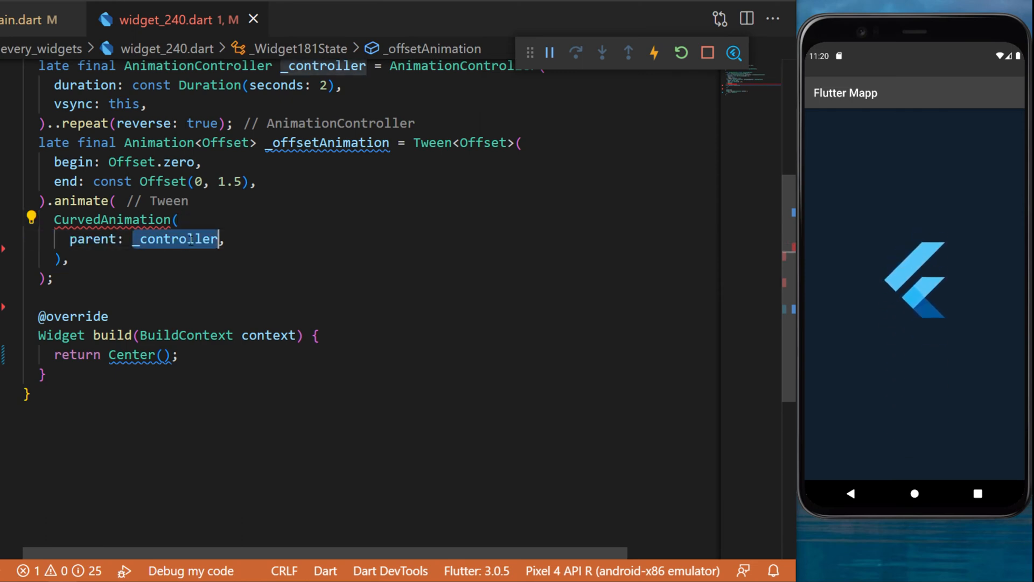
{"action": "type", "text": "curve: Curves.elasticIn,"}
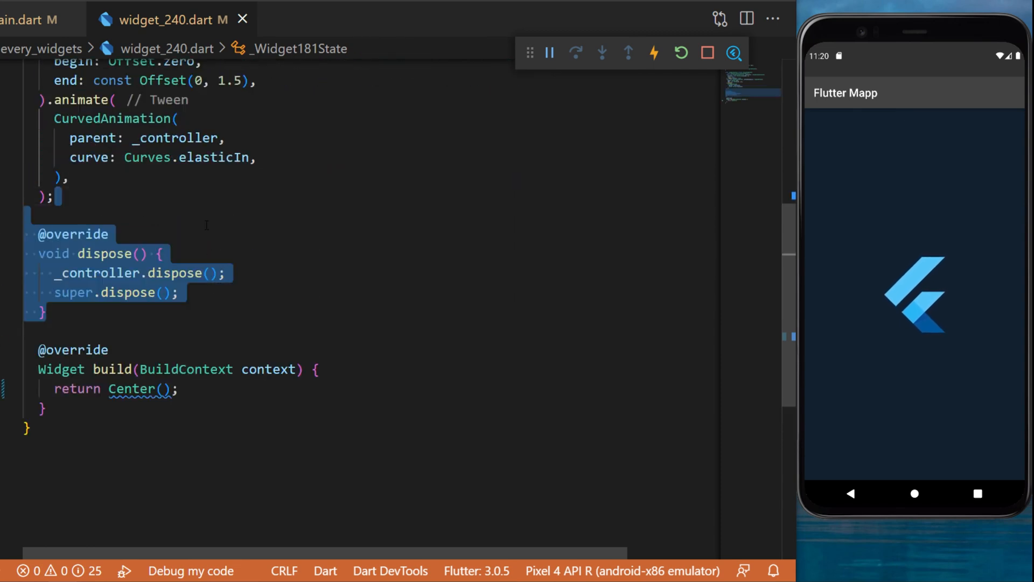
Give Center a SlideTransition child with position set to _offsetAnimation.
{"action": "left_click", "coordinate": [135, 273]}
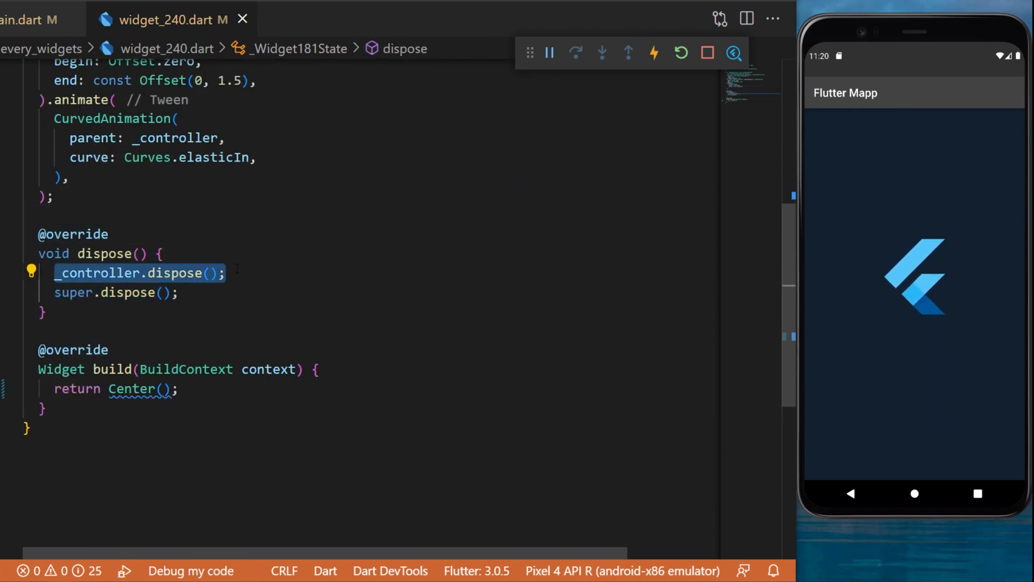
{"action": "type", "text": "child: SlideTransition(),"}
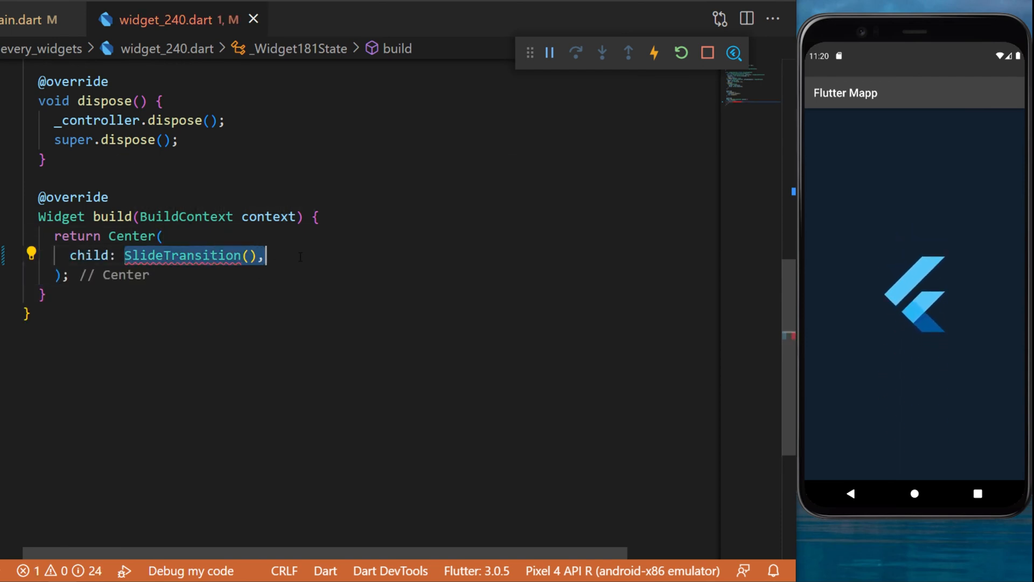
{"action": "type", "text": "position: _offsetAnimation,"}
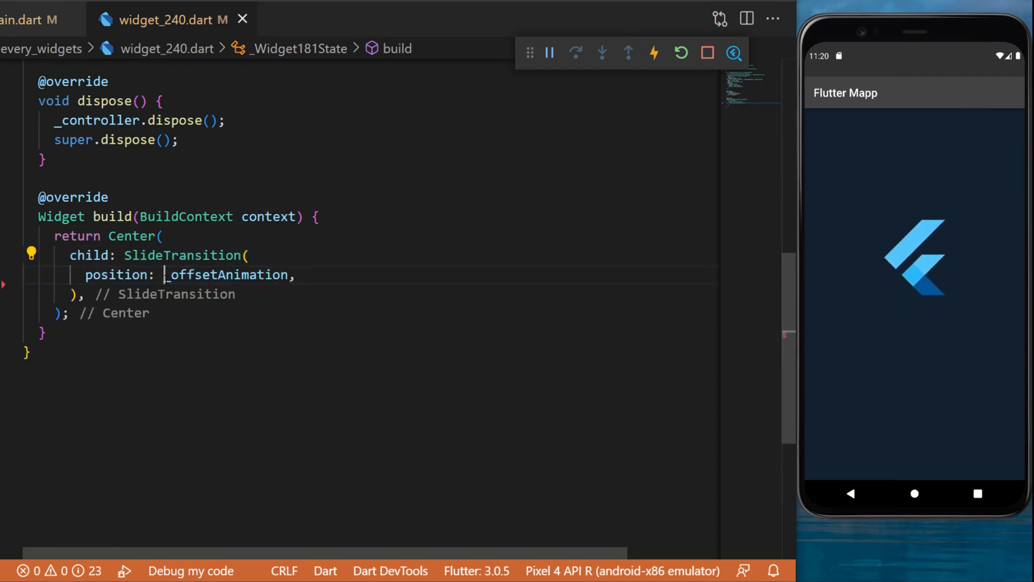
{"action": "double_click", "coordinate": [225, 274]}
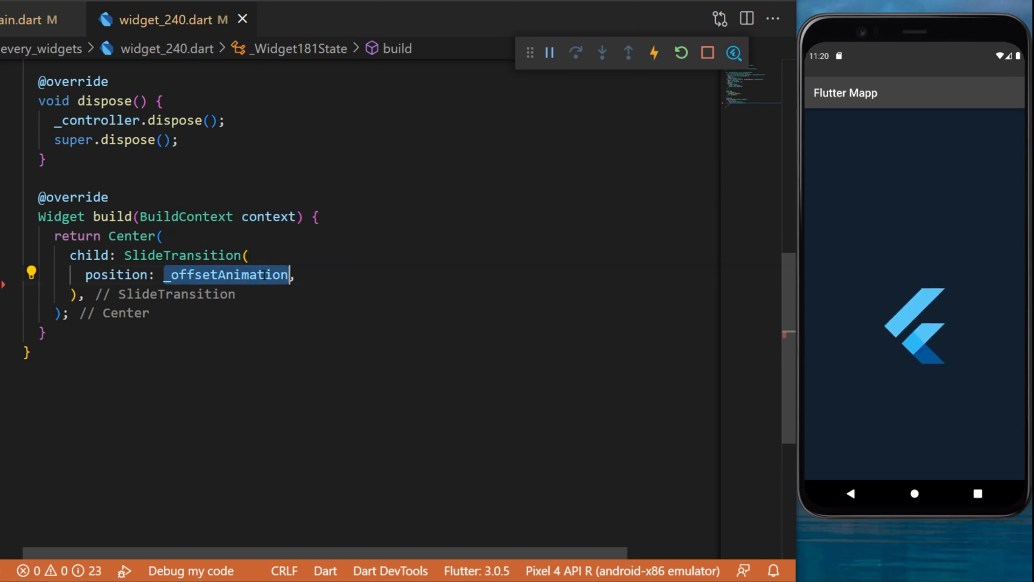